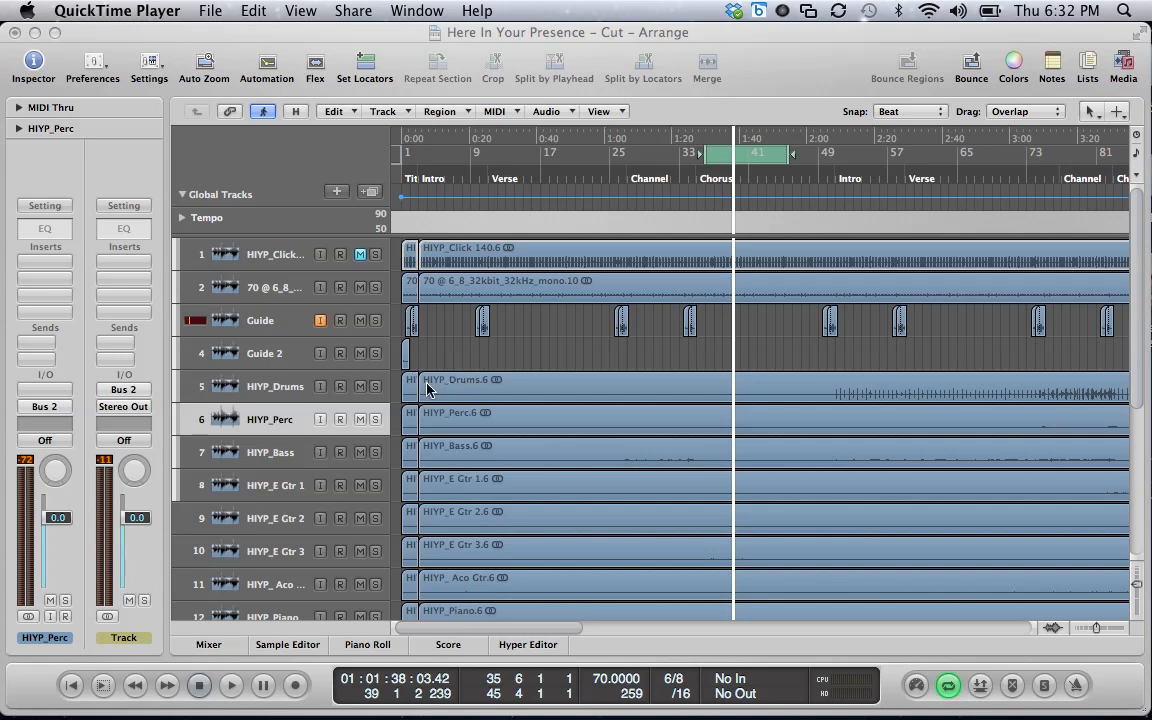
{"action": "mouse_move", "coordinate": [404, 392]}
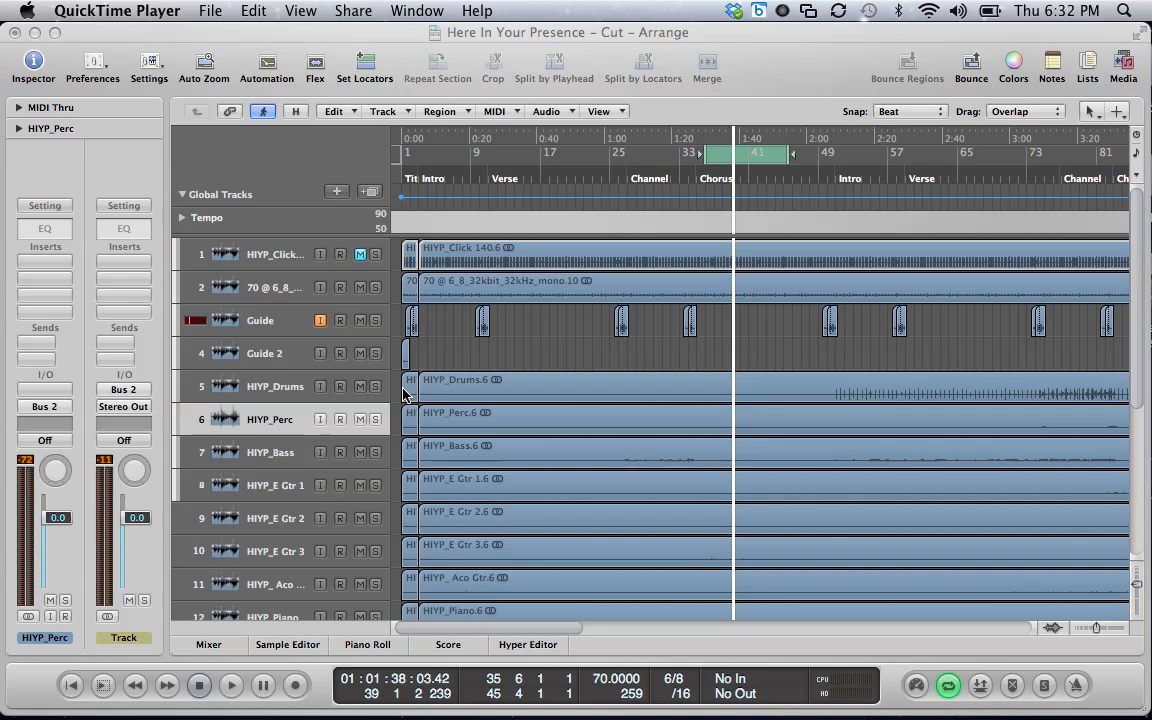
{"action": "mouse_move", "coordinate": [324, 398]}
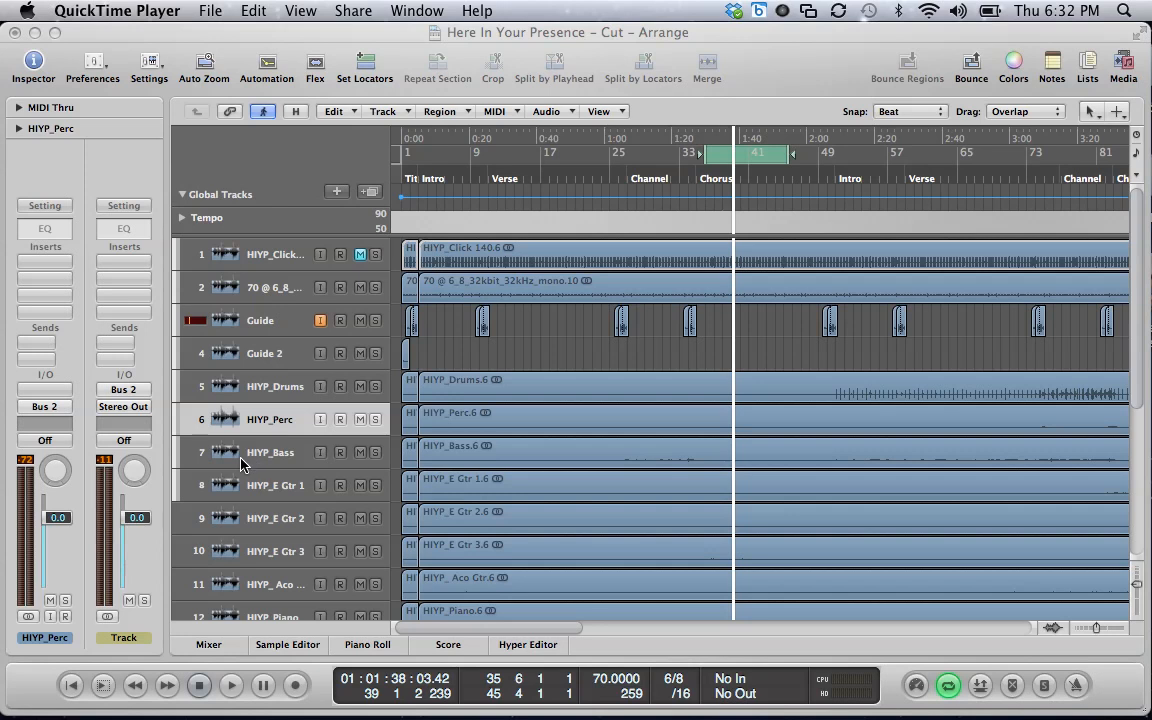
Select the HIYP_E Gtr 1 track and its audio region in the Arrange window
{"action": "left_click", "coordinate": [276, 486]}
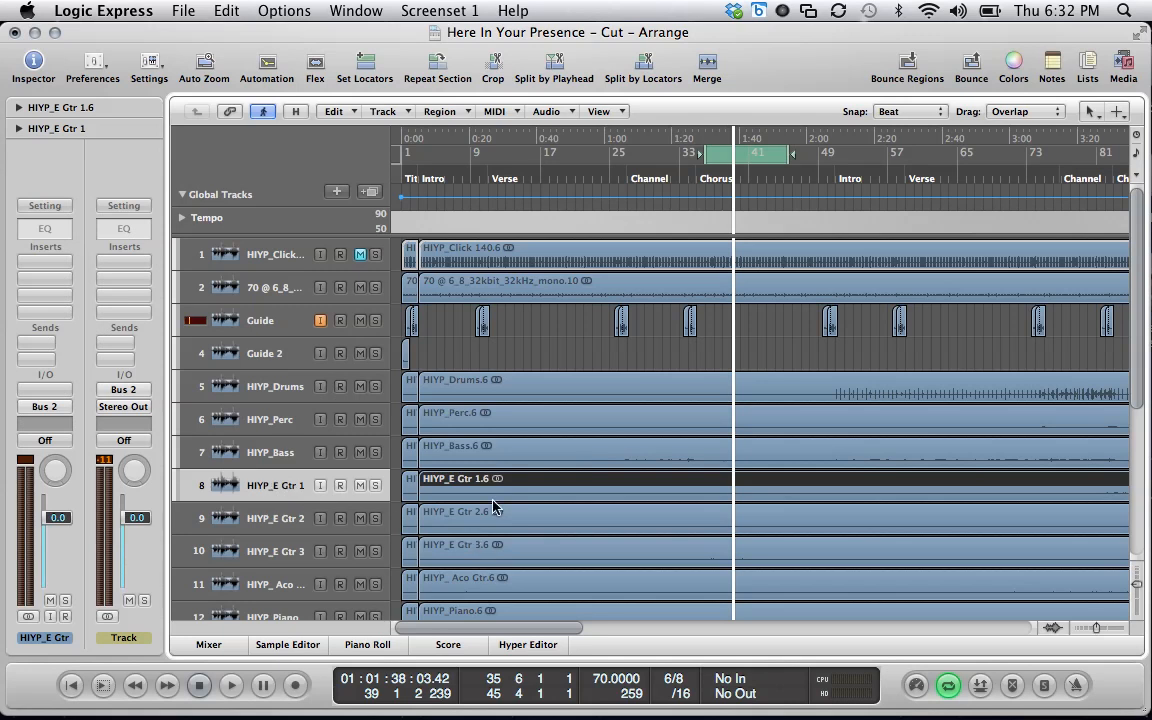
{"action": "left_click", "coordinate": [232, 684]}
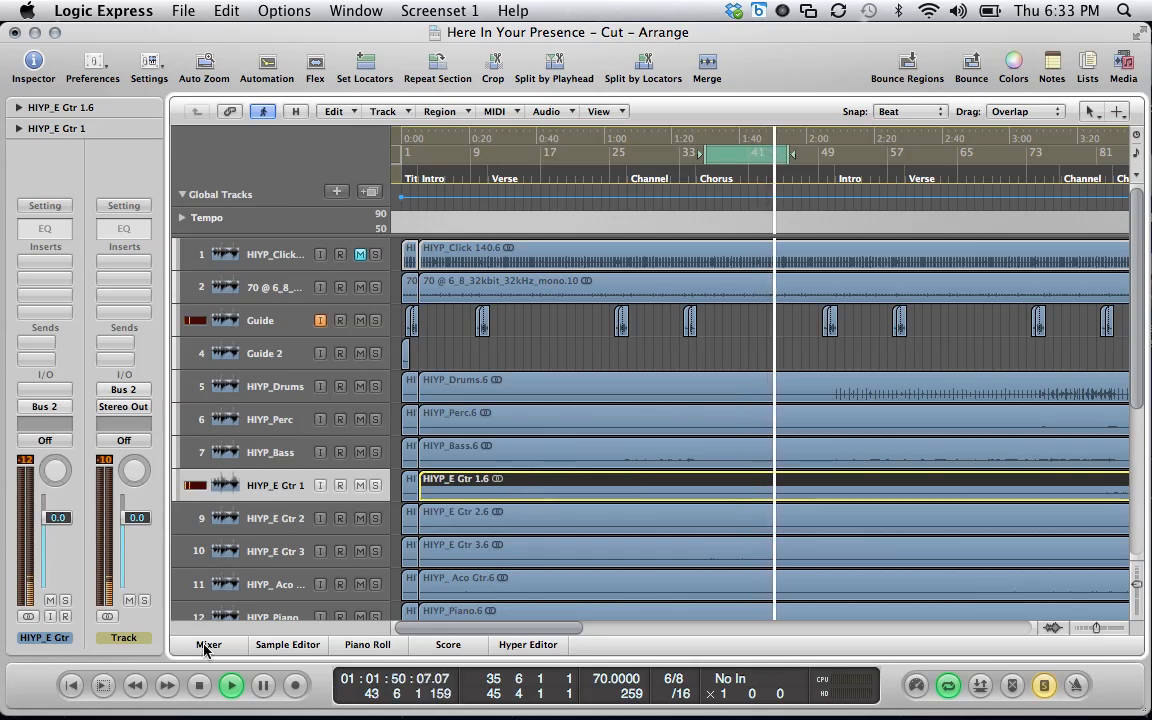
Show the mixer and browse the Apple Audio Units list for the guitar channel's first insert
{"action": "left_click", "coordinate": [208, 644]}
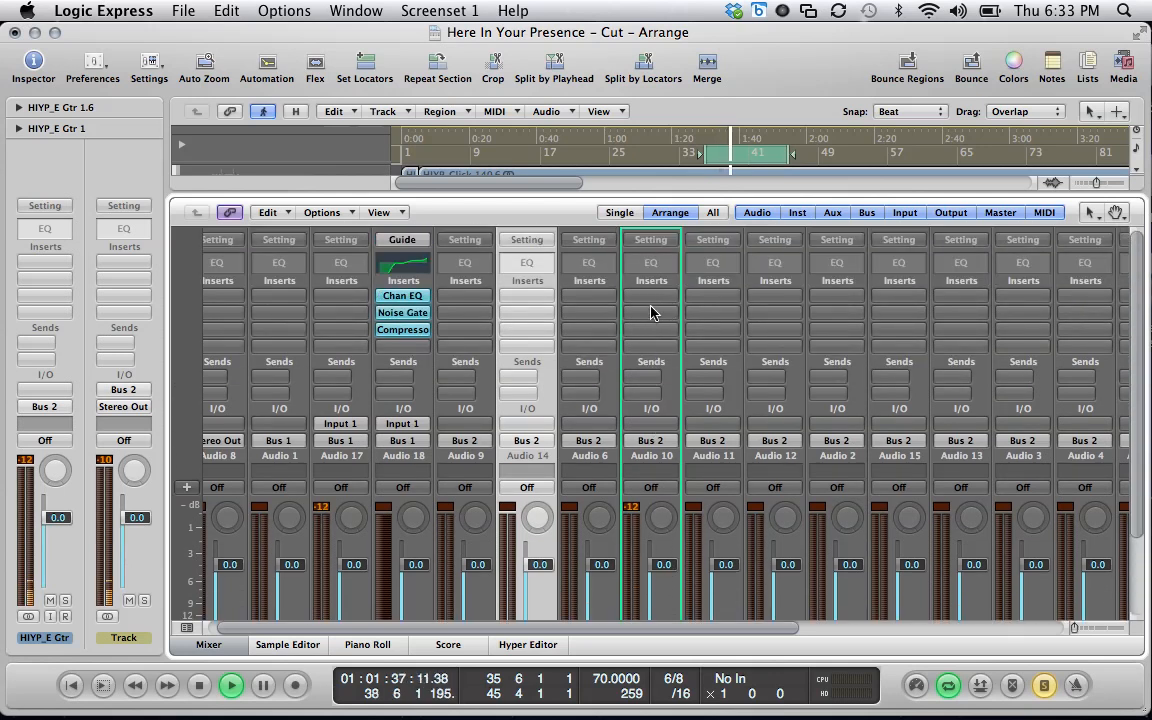
{"action": "left_click", "coordinate": [650, 280]}
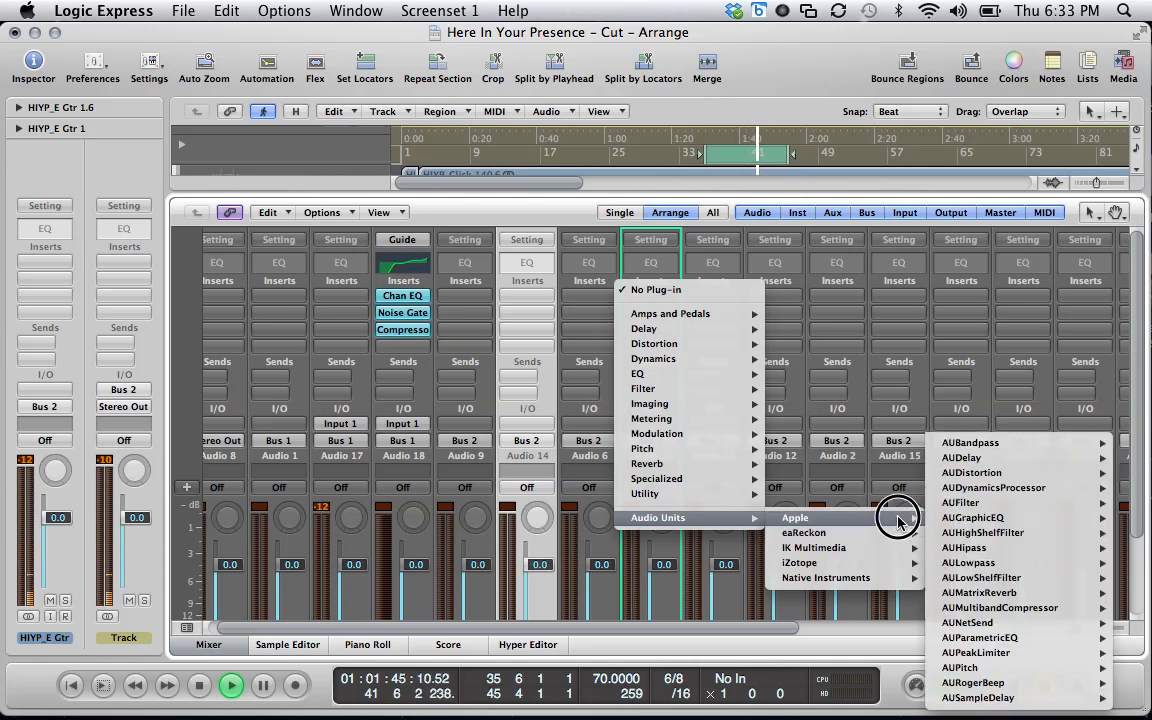
{"action": "mouse_move", "coordinate": [984, 570]}
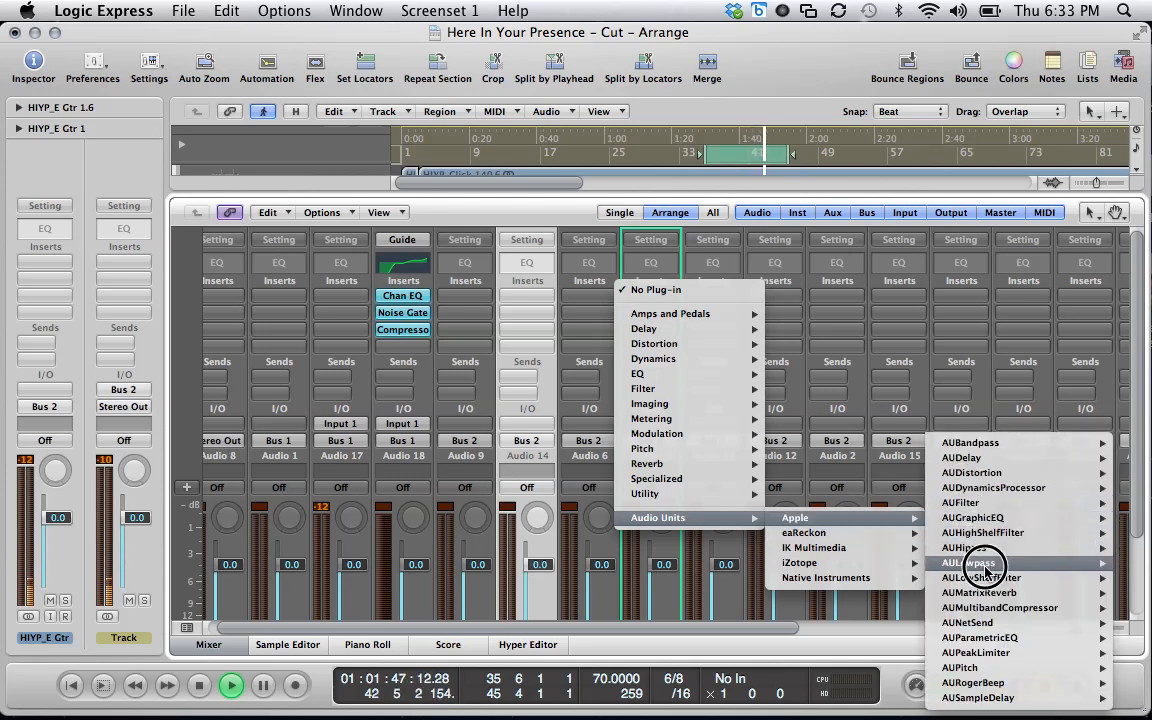
{"action": "mouse_move", "coordinate": [1000, 608]}
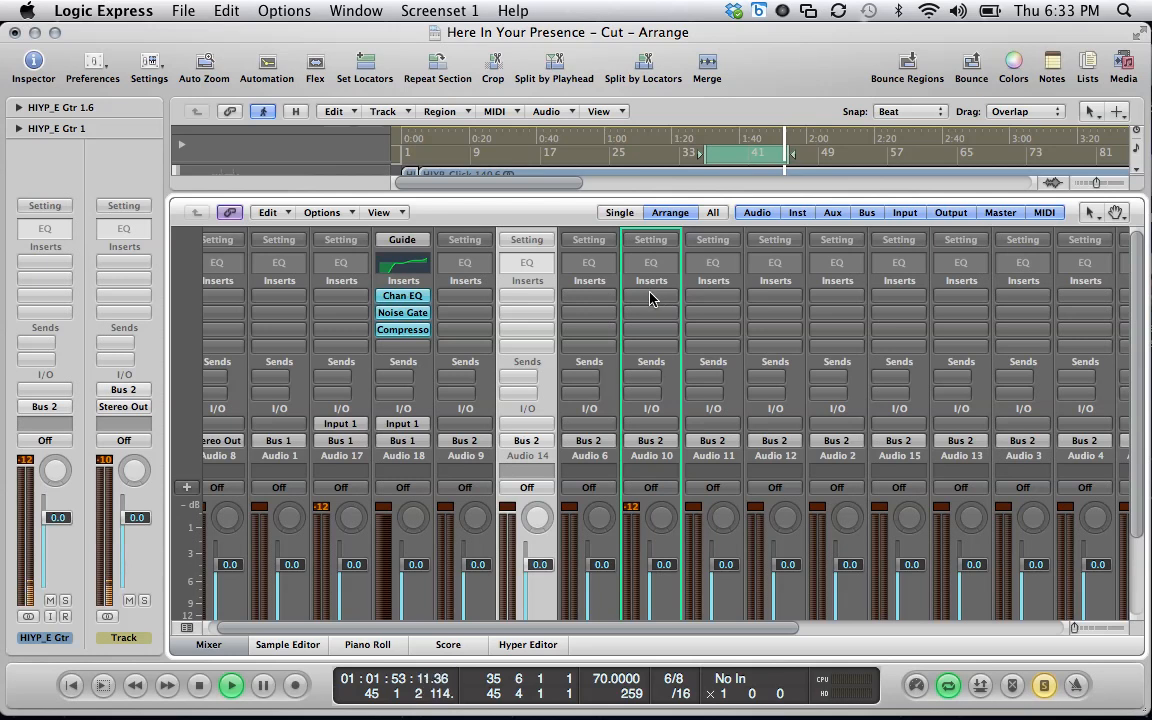
{"action": "left_click", "coordinate": [652, 262]}
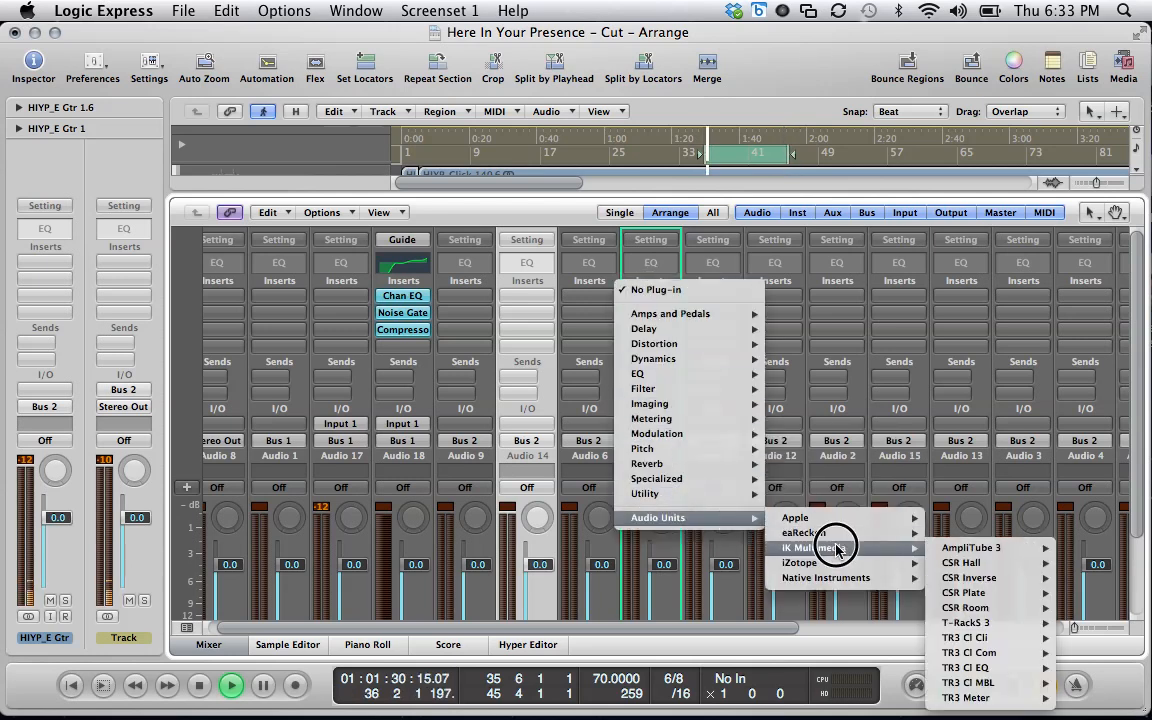
{"action": "mouse_move", "coordinate": [796, 516]}
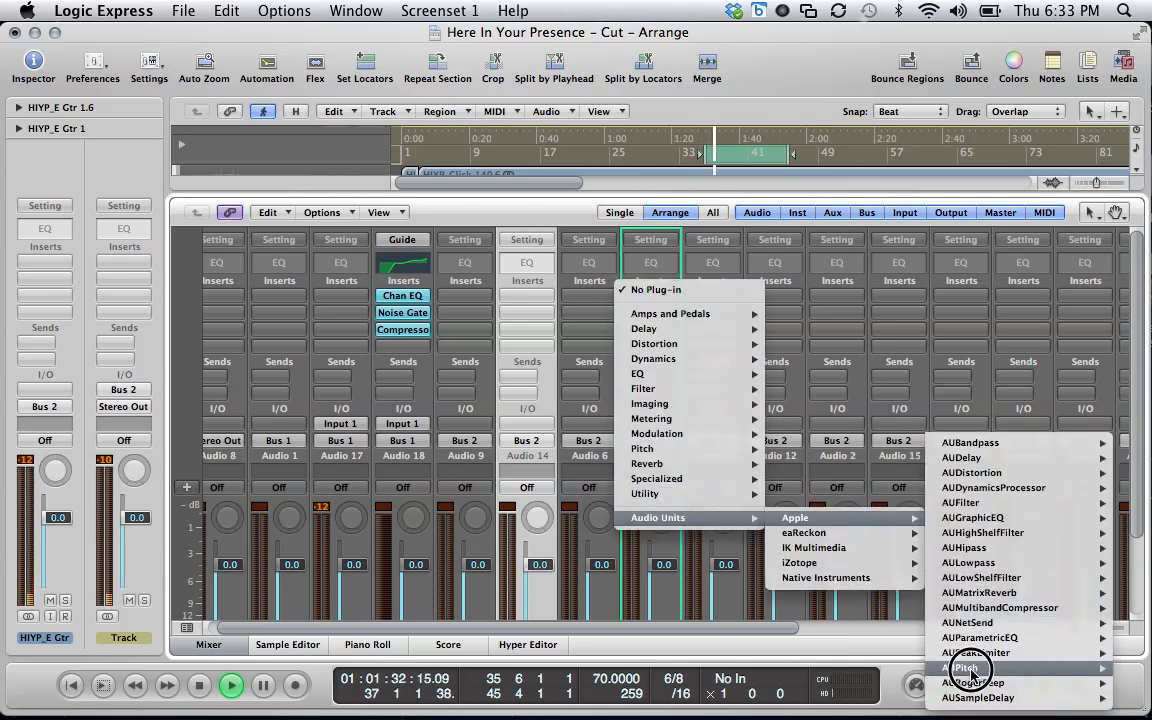
Insert AUPitch on the guitar channel and set its Pitch to -200 cents
{"action": "left_click", "coordinate": [964, 668]}
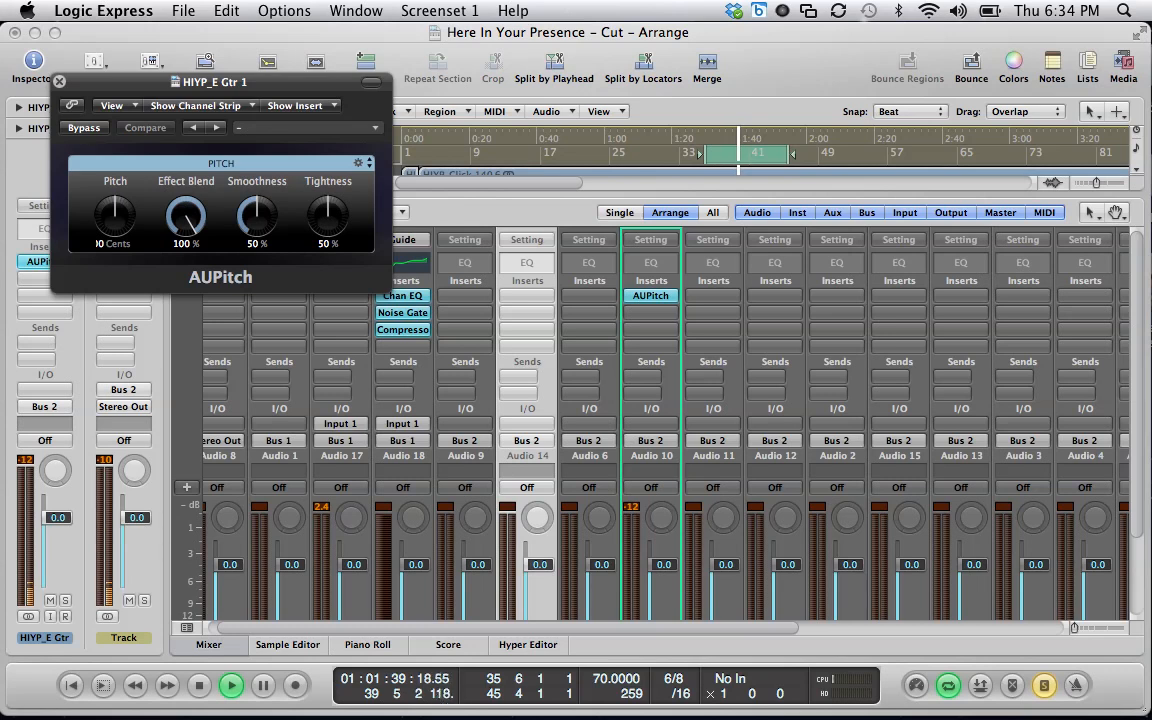
{"action": "left_click", "coordinate": [144, 128]}
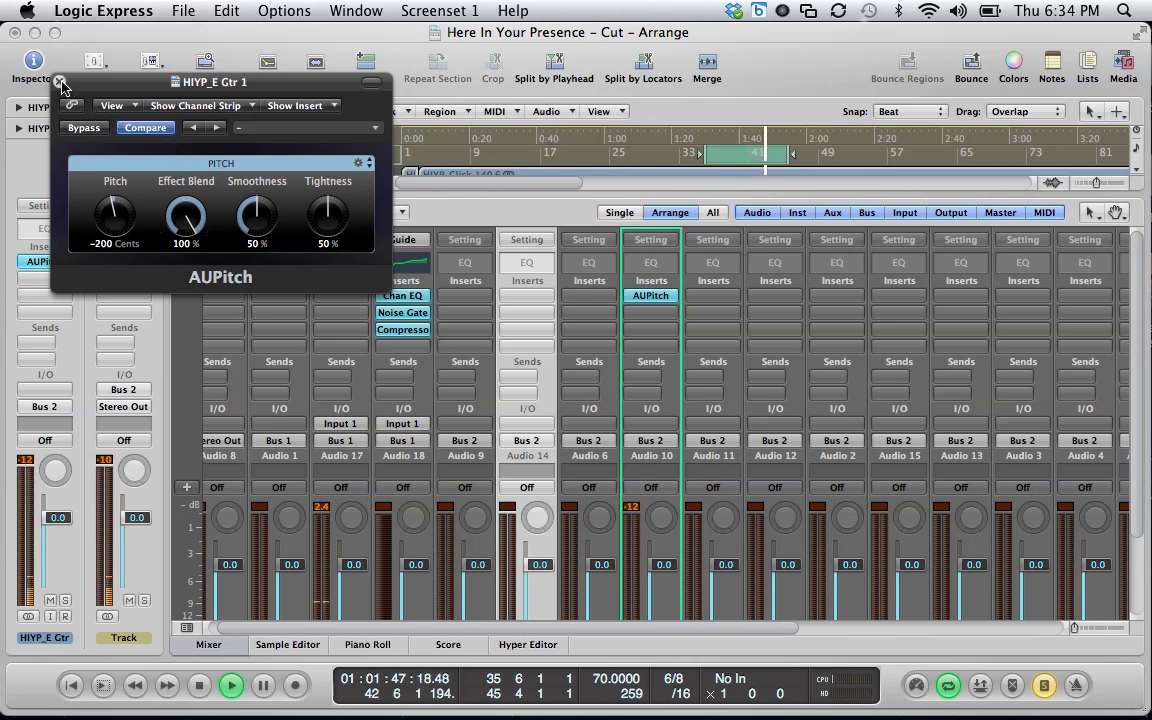
Close the AUPitch window and return to the mixer showing the guitar channel's insert
{"action": "left_click", "coordinate": [62, 80]}
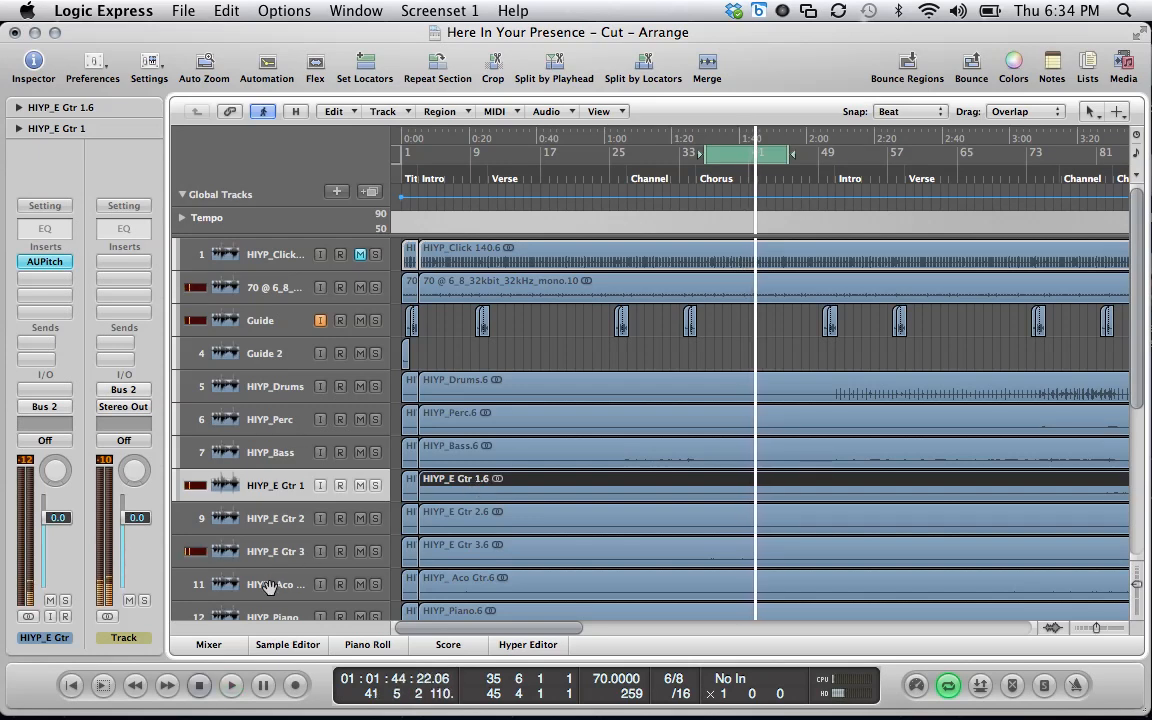
{"action": "left_click", "coordinate": [208, 644]}
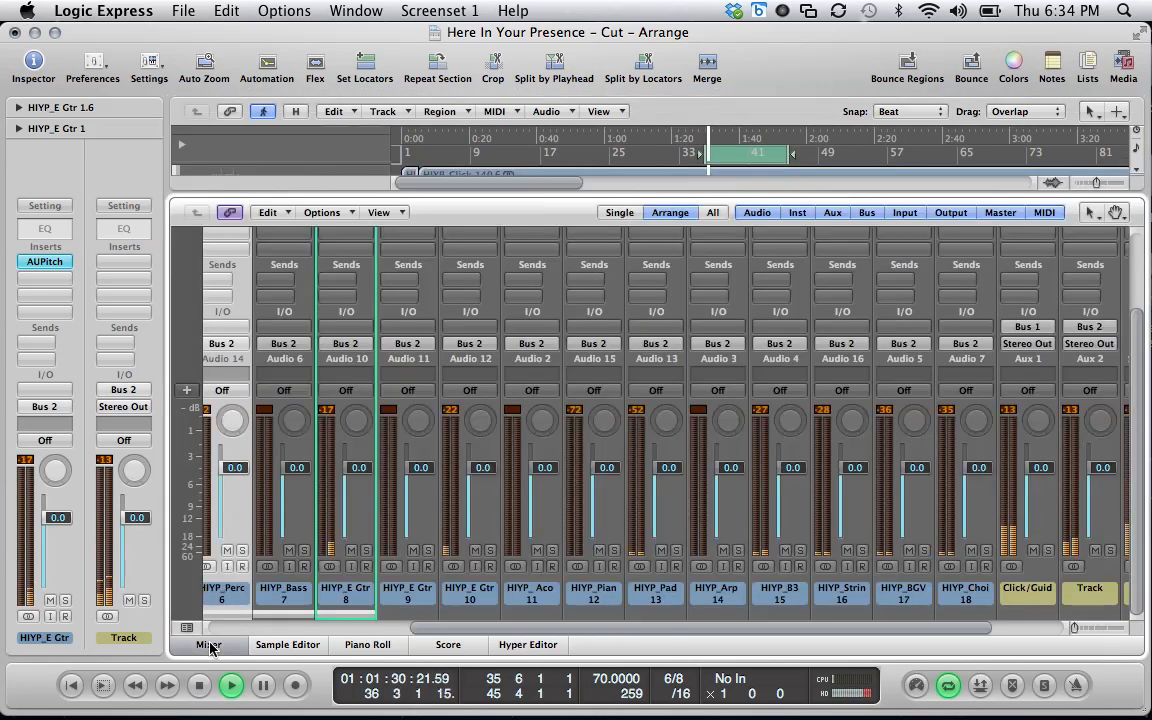